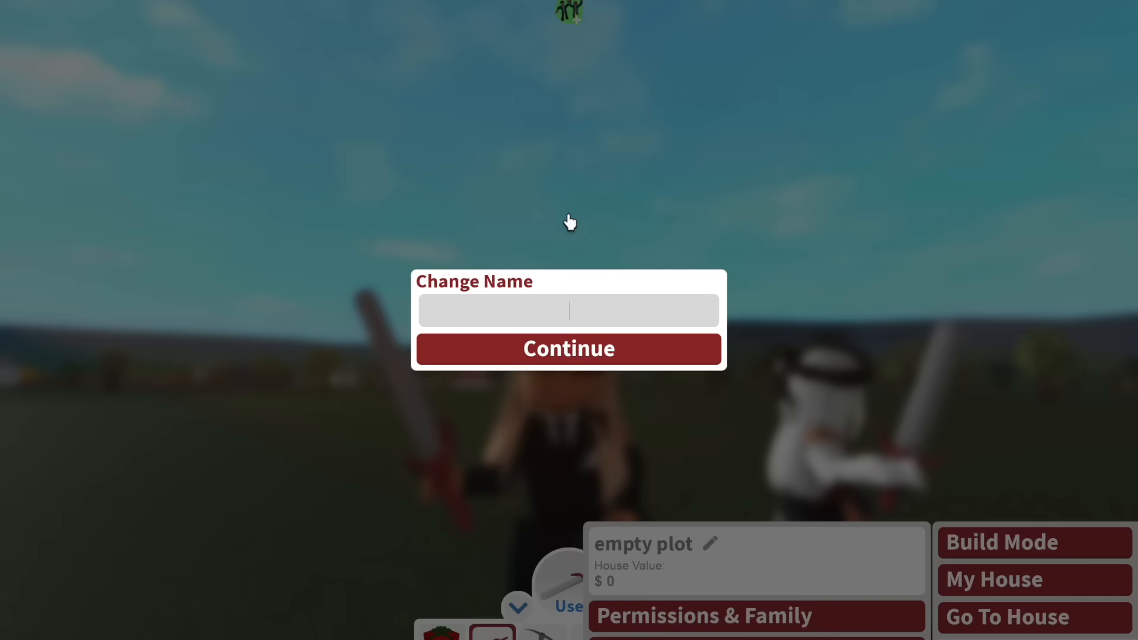
Rename the plot to 'why does it take pirates so long to lea…' and confirm
{"action": "type", "text": "why does it t"}
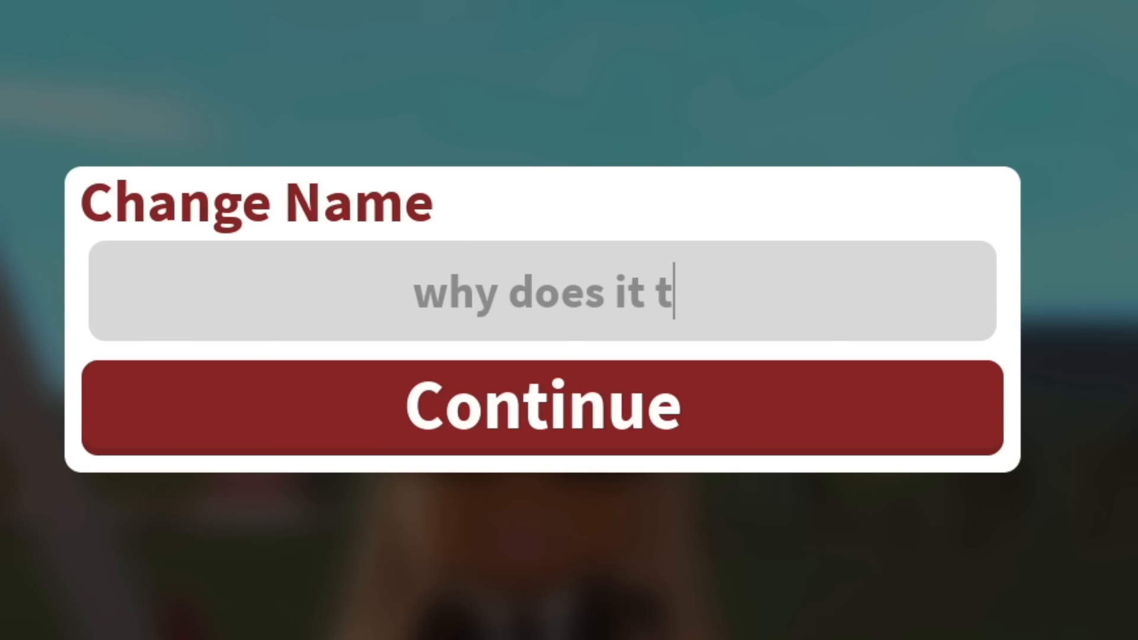
{"action": "type", "text": "ake pirates so long to lea"}
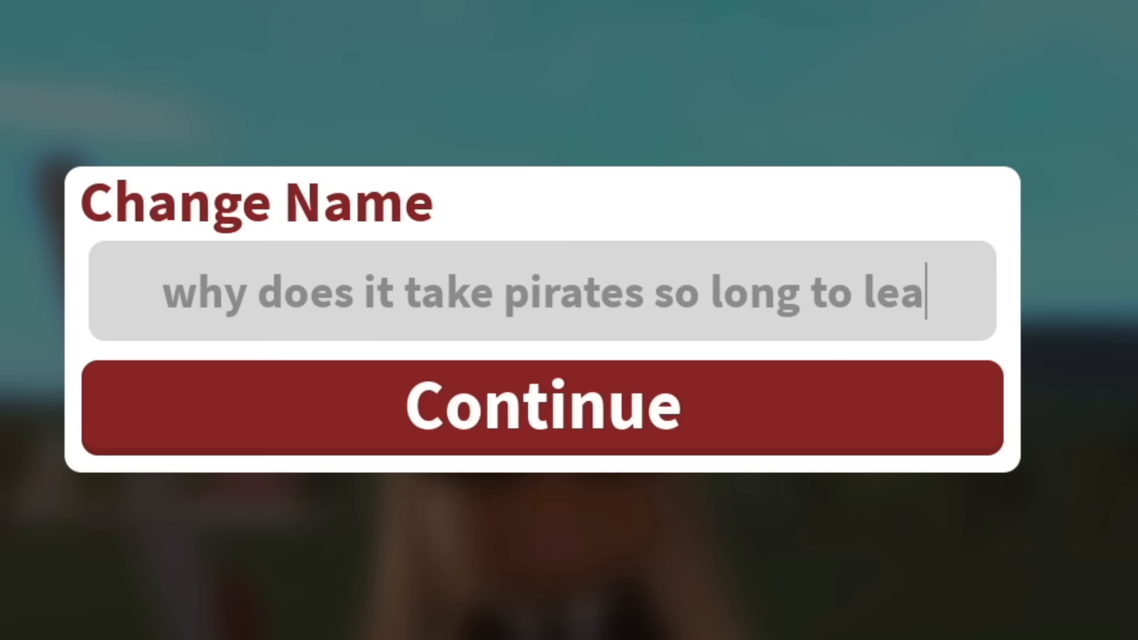
{"action": "left_click", "coordinate": [541, 405]}
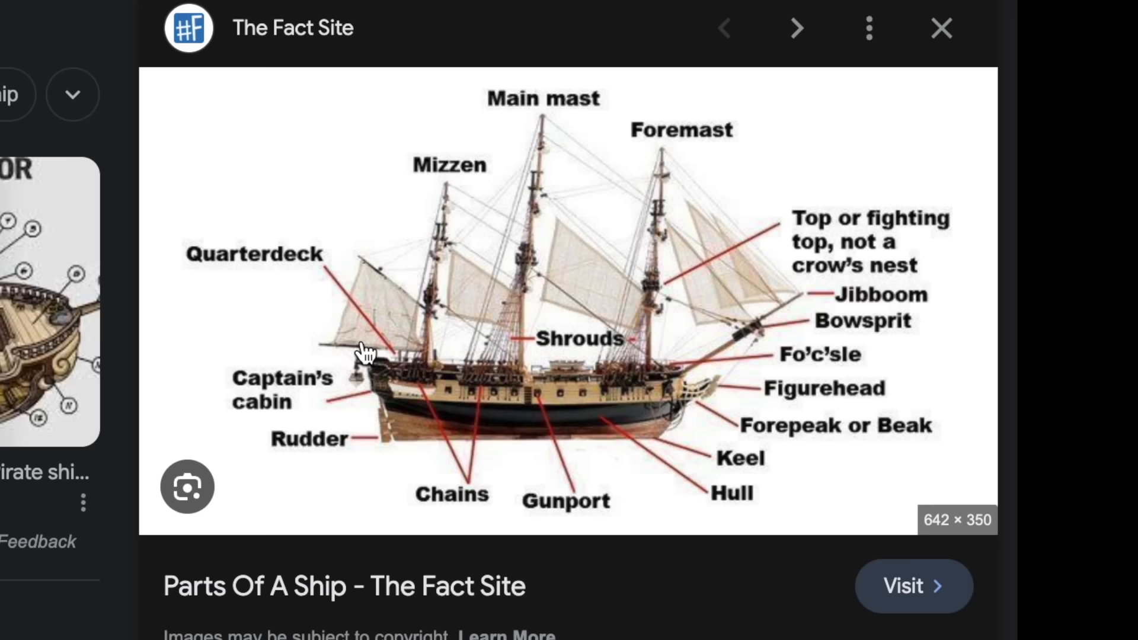
Open the Parts Of A Ship diagram preview from The Fact Site
{"action": "left_click", "coordinate": [796, 28]}
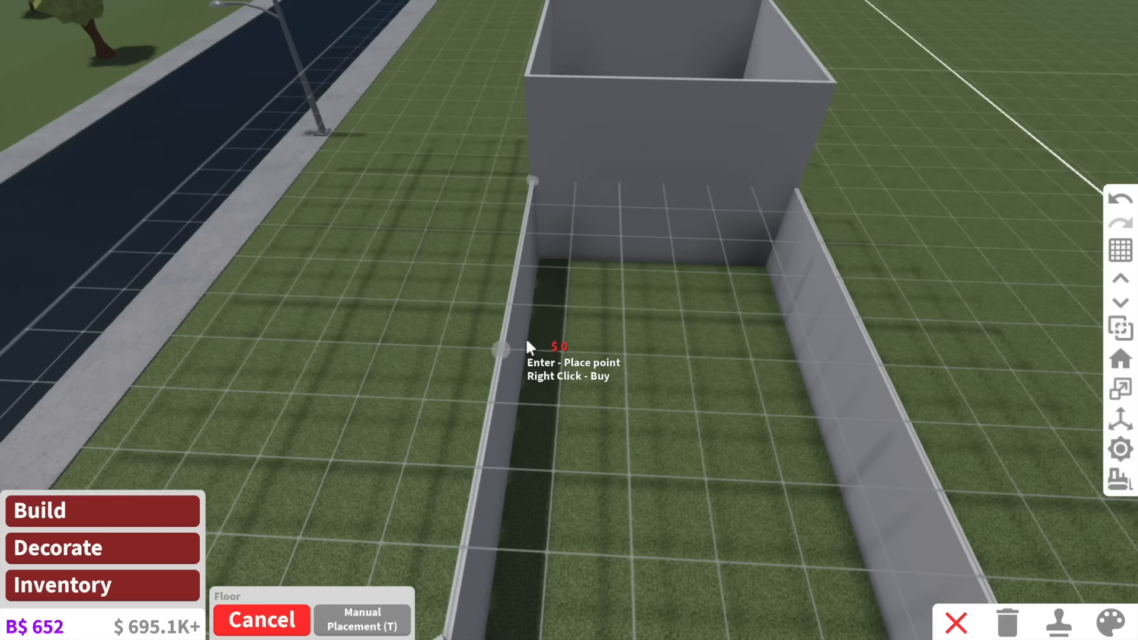
Place floor points from a hull corner into the pointed bow
{"action": "left_click", "coordinate": [530, 349]}
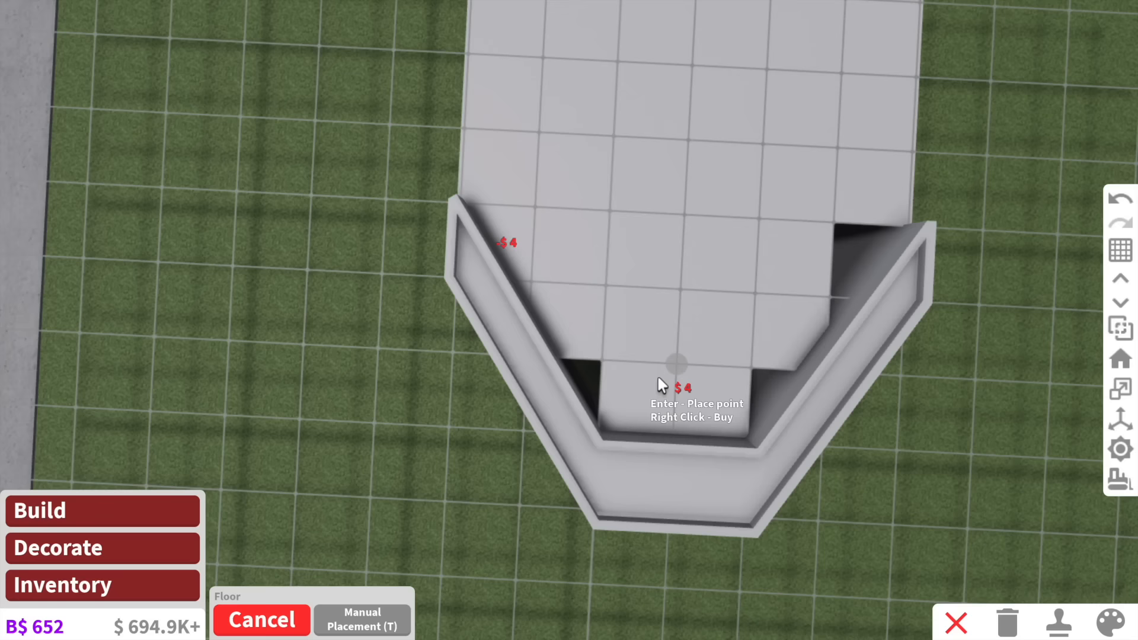
{"action": "left_click", "coordinate": [1117, 621]}
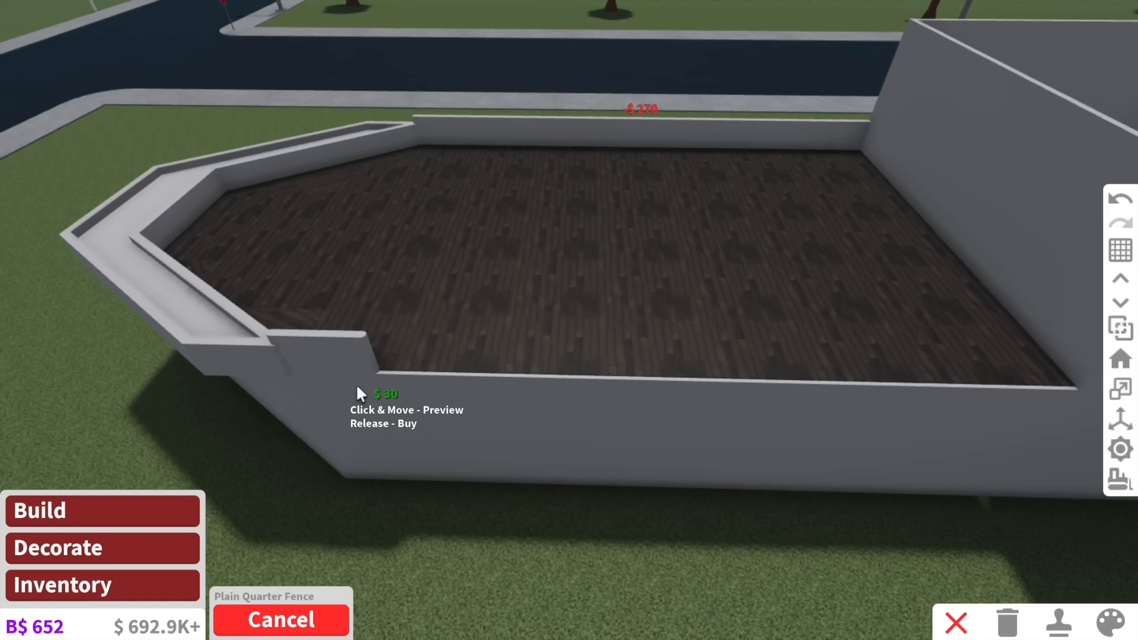
{"action": "mouse_move", "coordinate": [530, 392]}
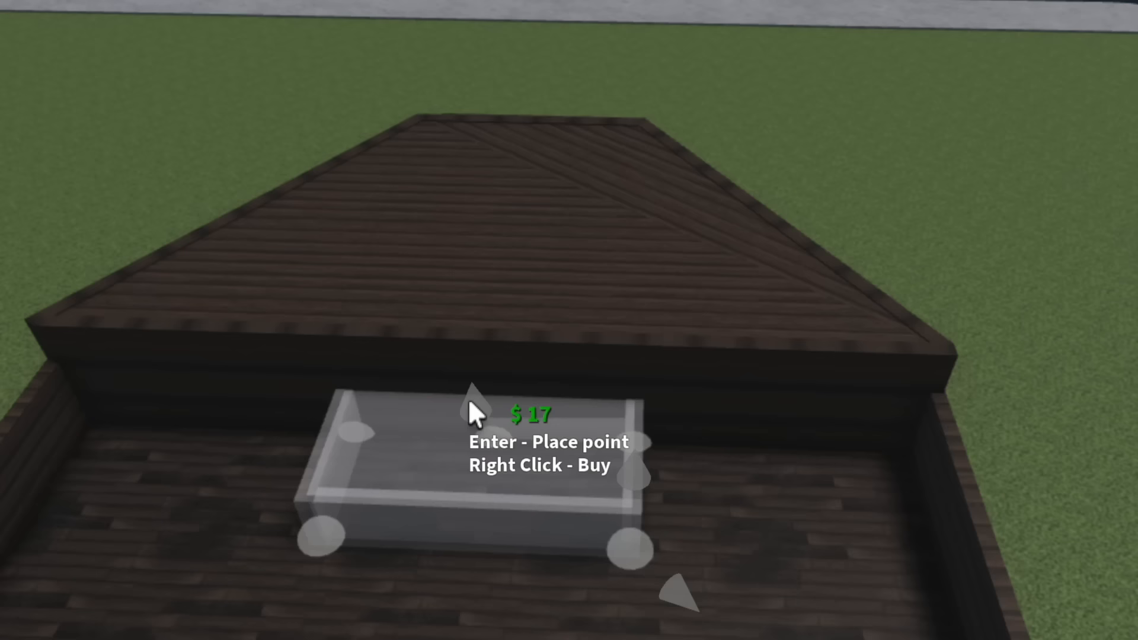
Buy the outlined deck piece and choose the Curved Window design
{"action": "right_click", "coordinate": [476, 413]}
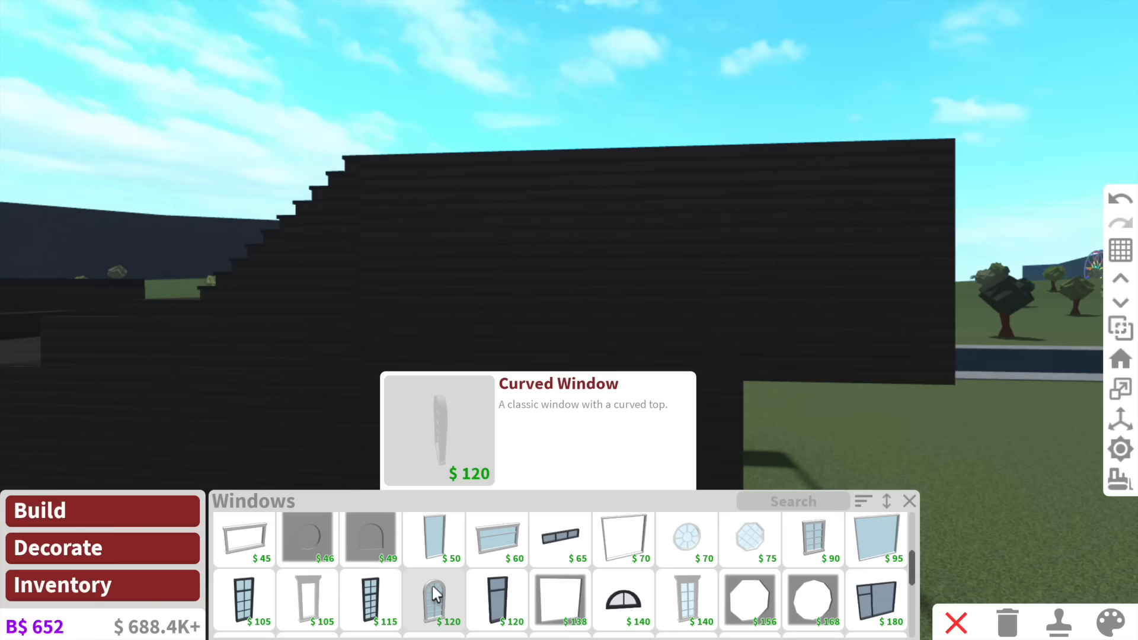
{"action": "left_click", "coordinate": [433, 599]}
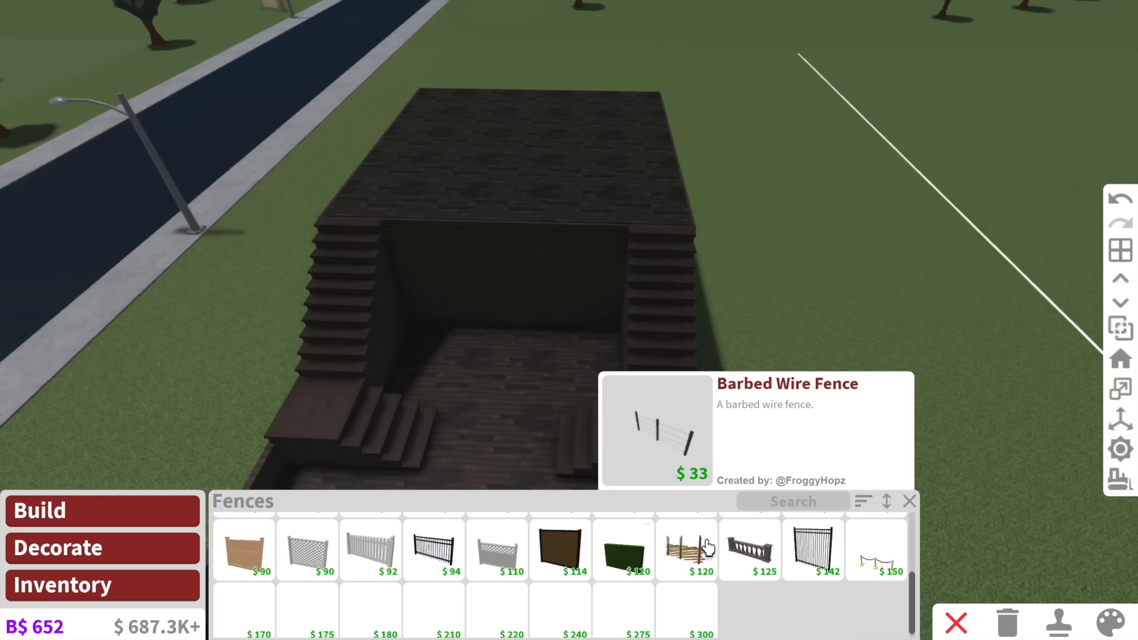
Choose a fence style for the ship's railings
{"action": "left_click", "coordinate": [622, 547]}
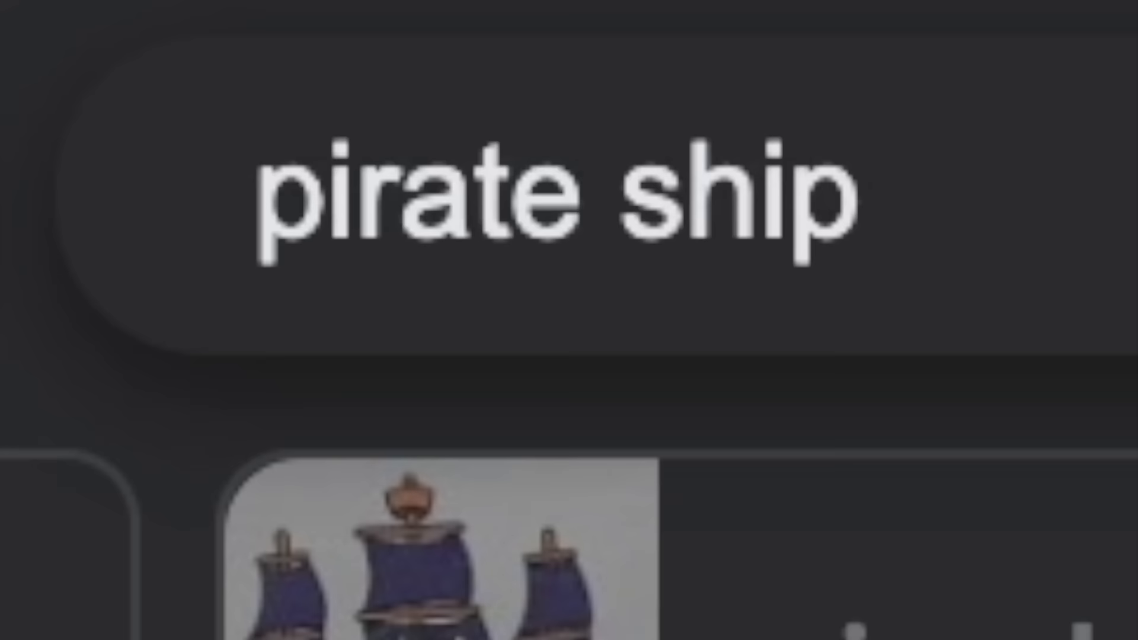
Open a pirate ship reference image from the search results
{"action": "left_click", "coordinate": [530, 39]}
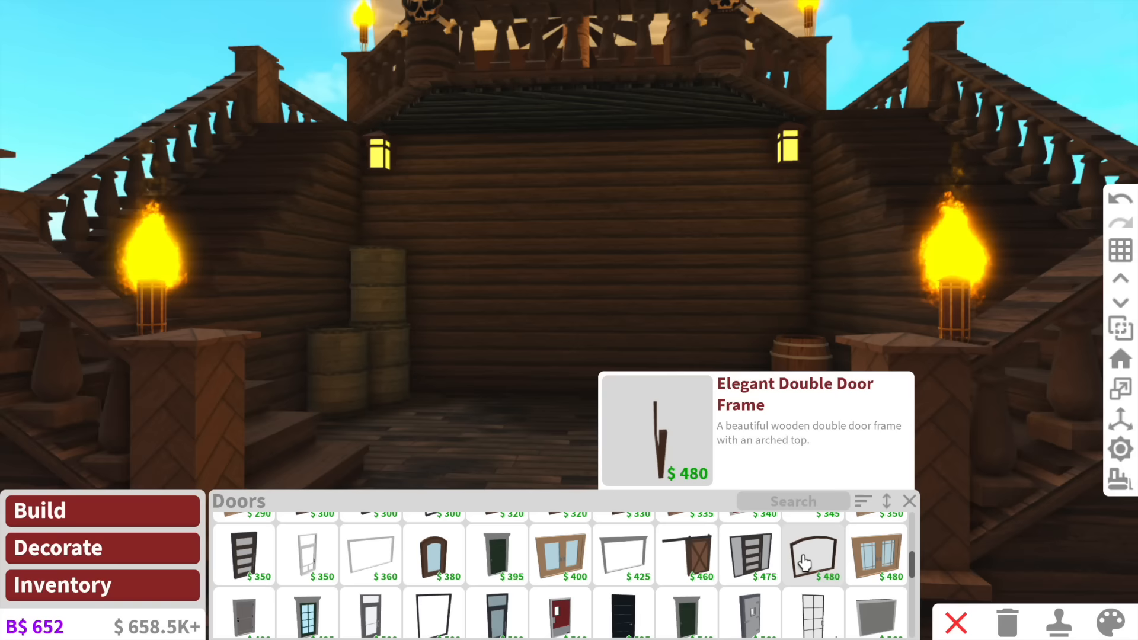
Choose the Elegant Double Door Frame for the back log wall
{"action": "left_click", "coordinate": [812, 555]}
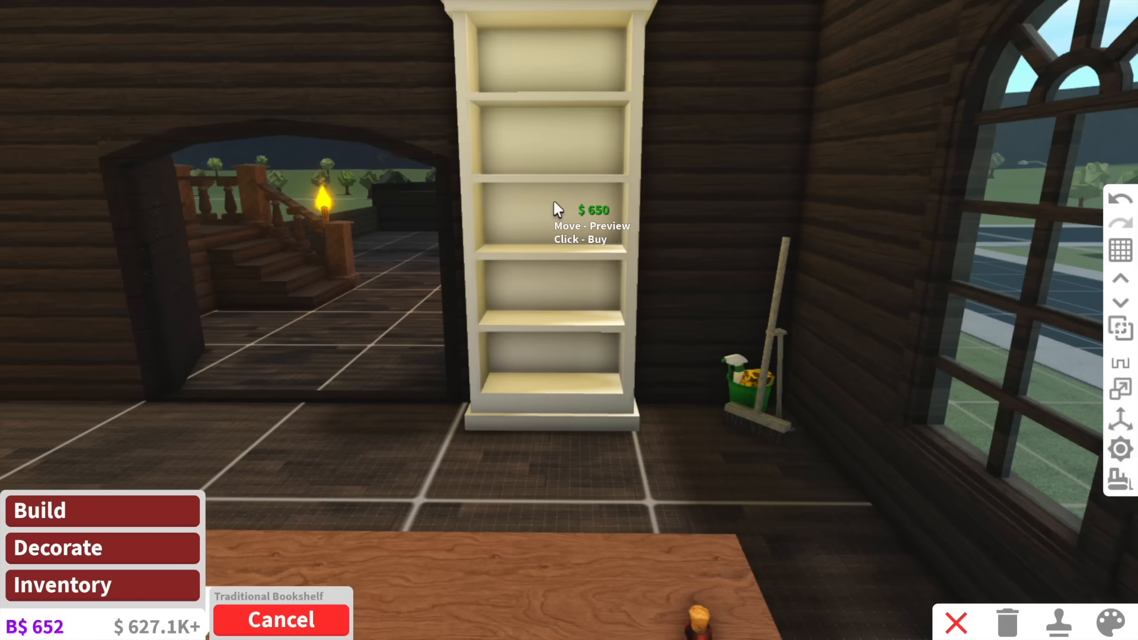
Buy and place the traditional bookshelf in the map room
{"action": "left_click", "coordinate": [555, 210]}
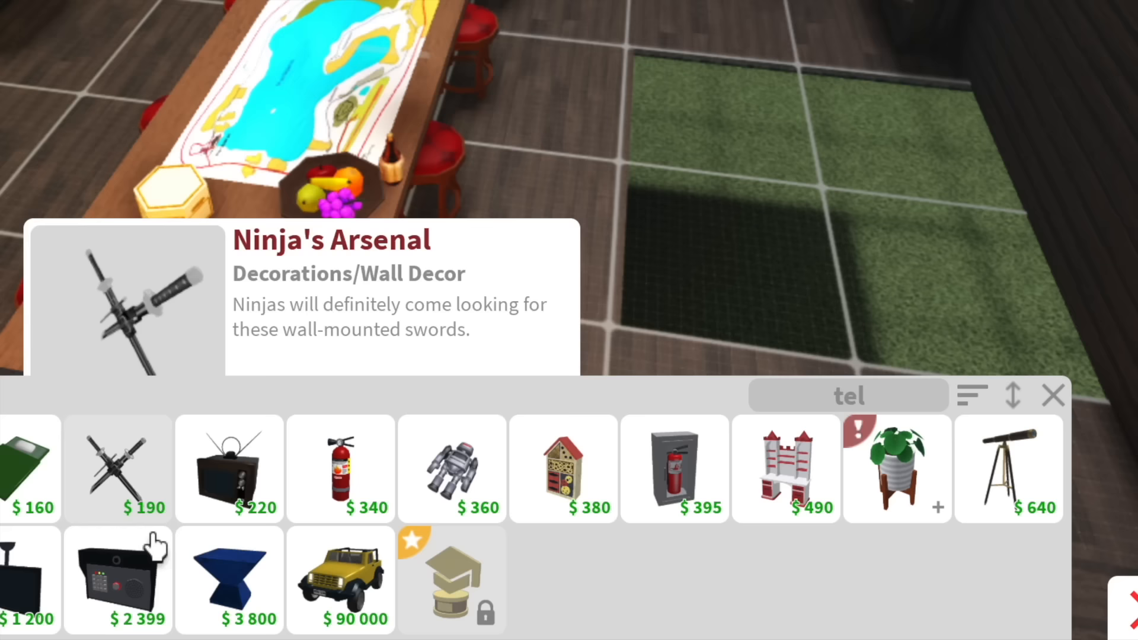
{"action": "left_click", "coordinate": [1009, 468]}
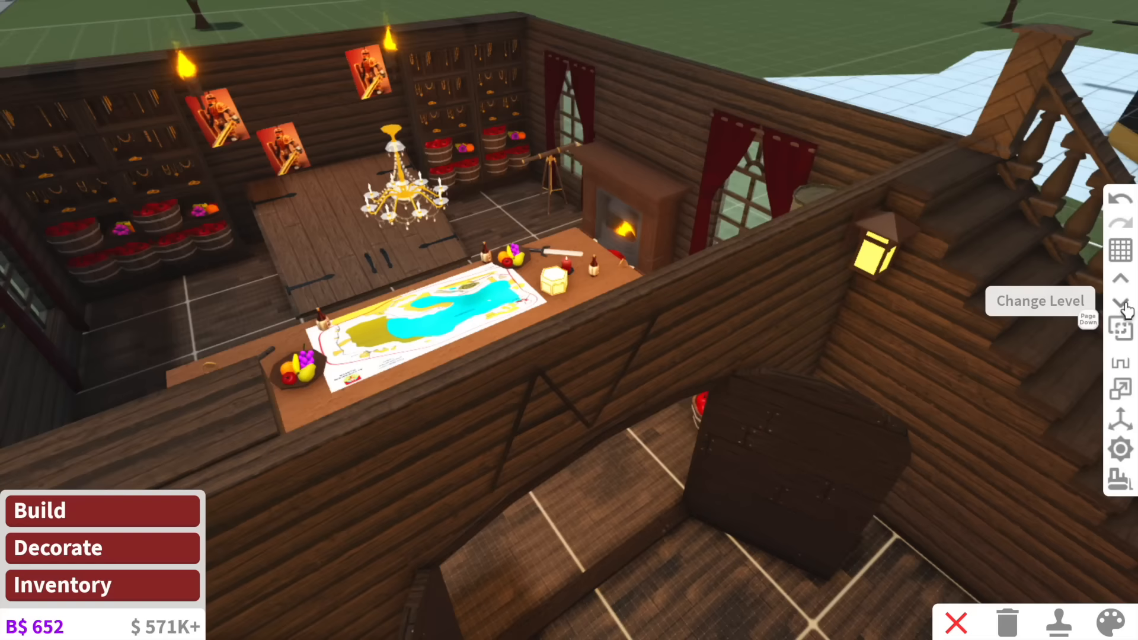
{"action": "left_click", "coordinate": [1120, 304]}
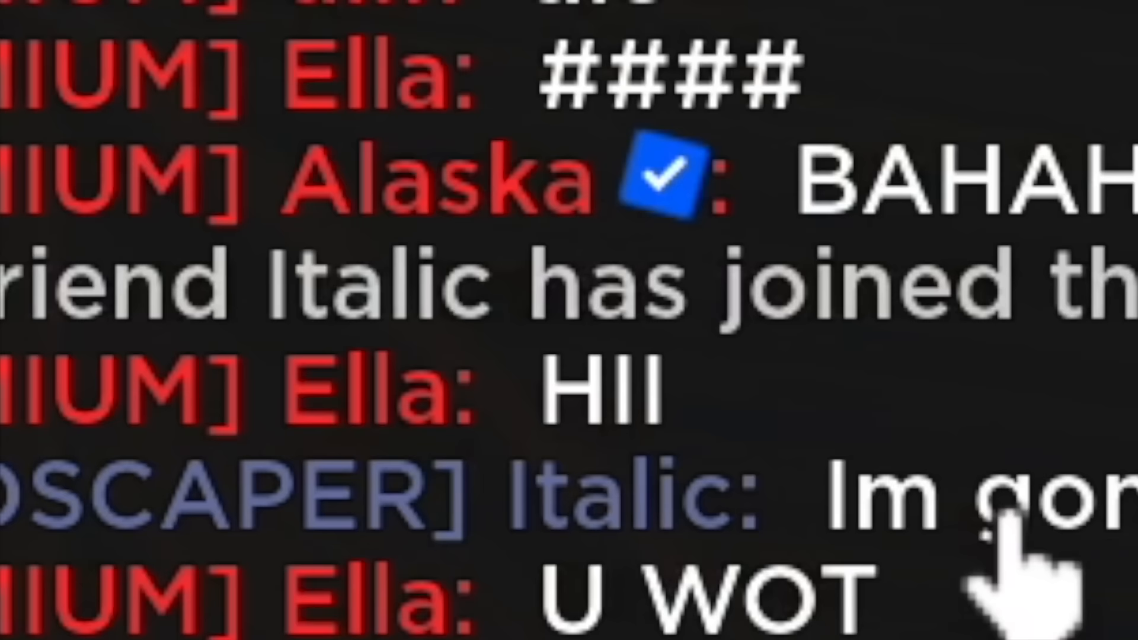
{"action": "scroll", "scroll_direction": "down", "scroll_amount": 3}
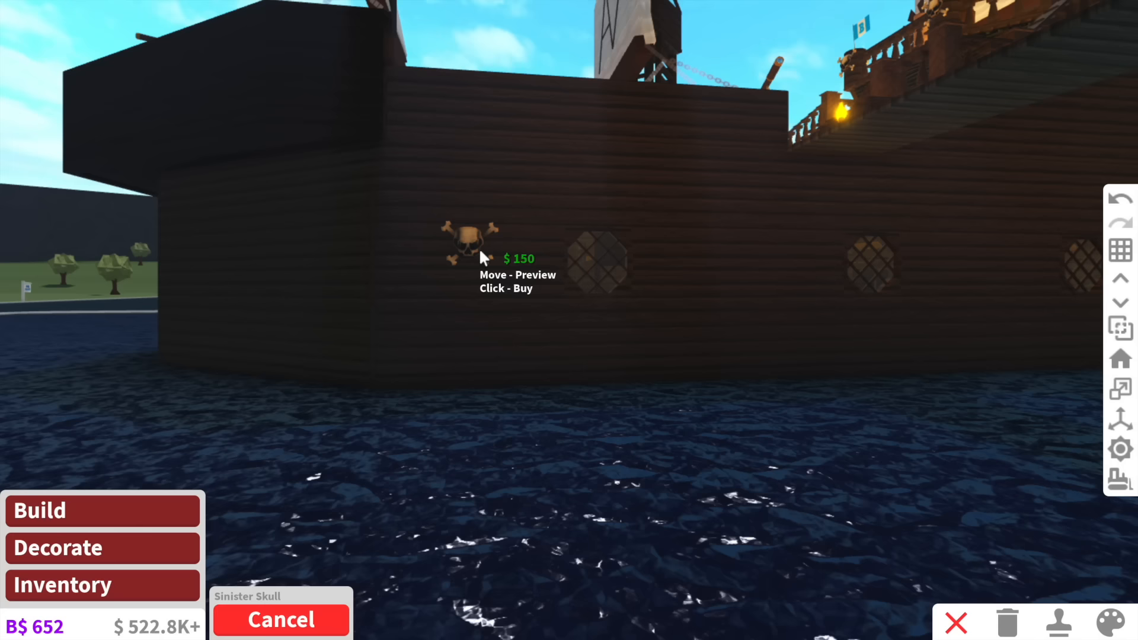
{"action": "left_click", "coordinate": [471, 247]}
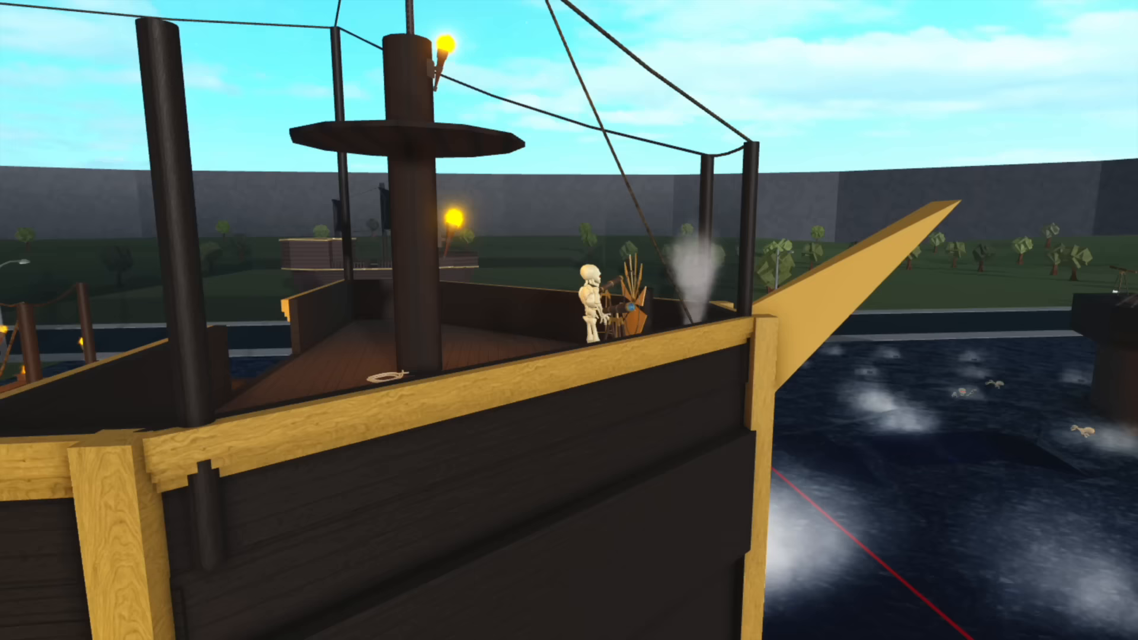
{"action": "mouse_move", "coordinate": [569, 320]}
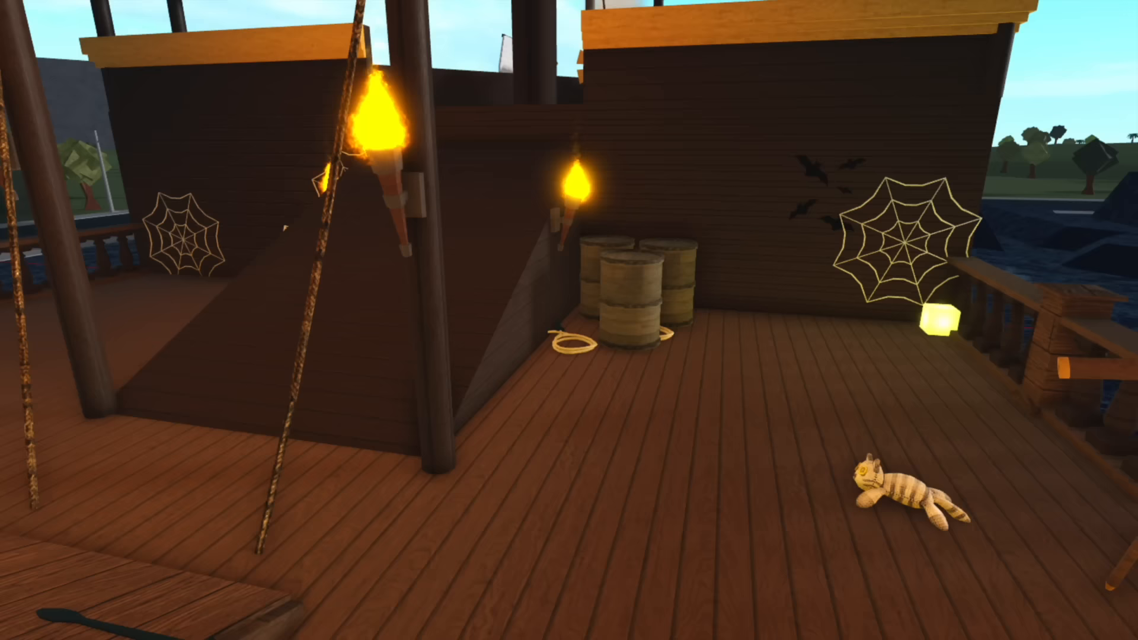